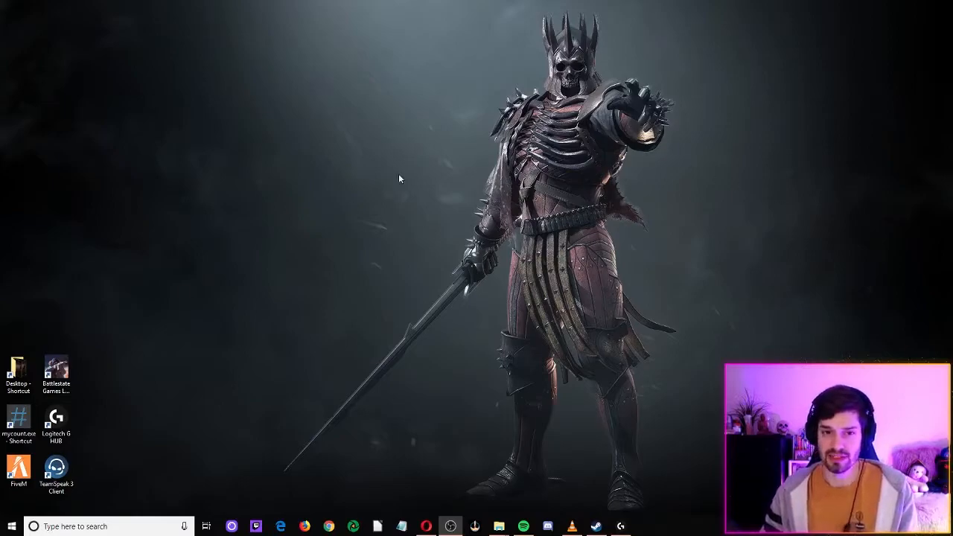
pyautogui.moveTo(208, 92)
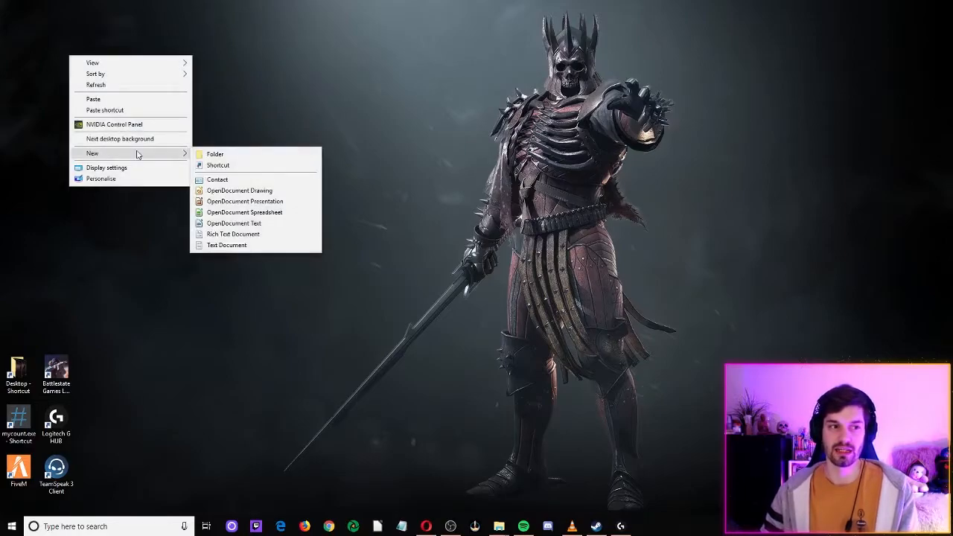
# Step: Create a new desktop folder named City Skylines Backup Cities
pyautogui.click(214, 153)
pyautogui.write('City Skylines Backup')
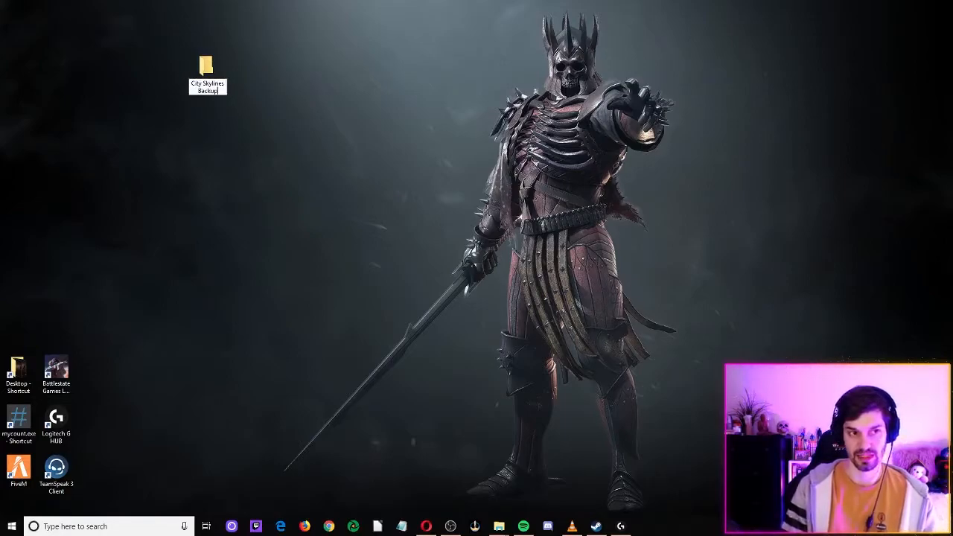
pyautogui.write('Cities')
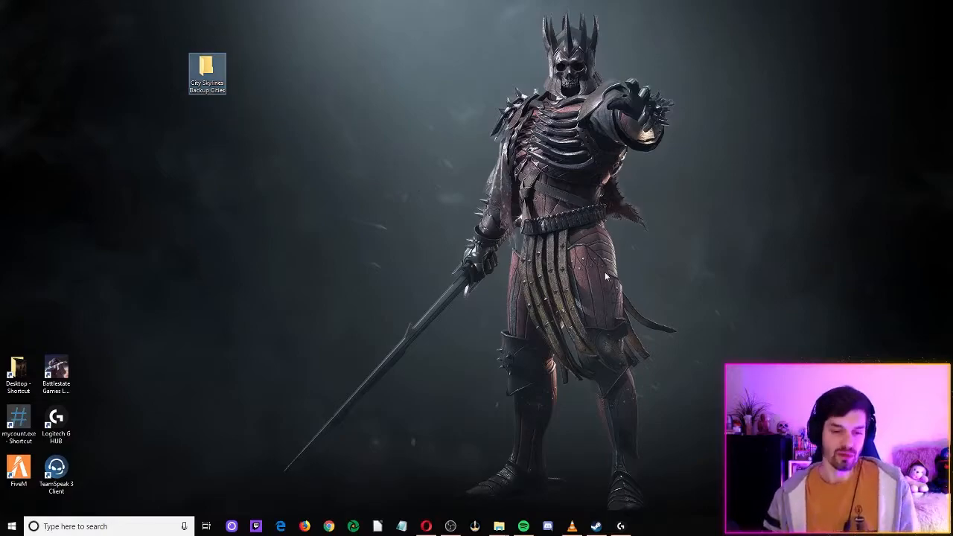
pyautogui.moveTo(608, 283)
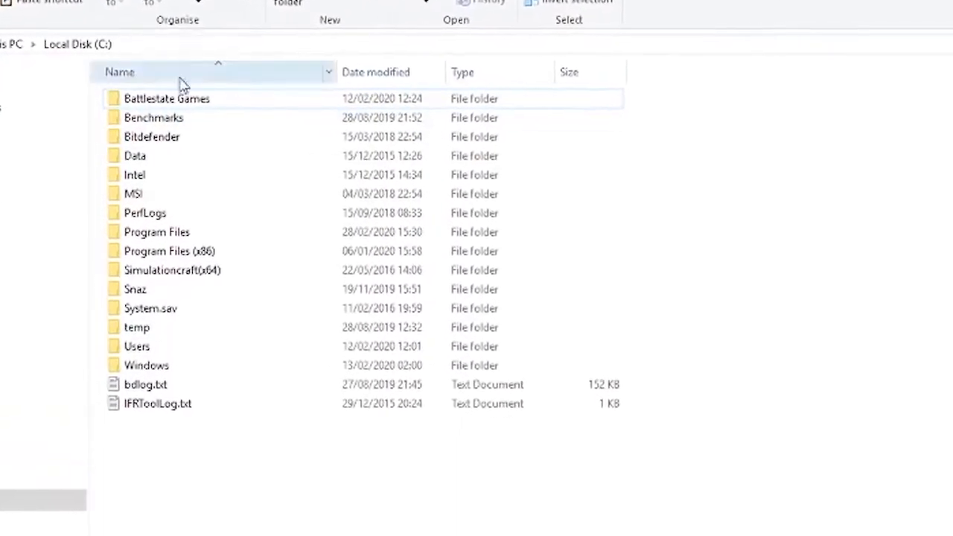
# Step: Browse into C:\Users\<user>\AppData\Local from This PC
pyautogui.doubleClick(134, 345)
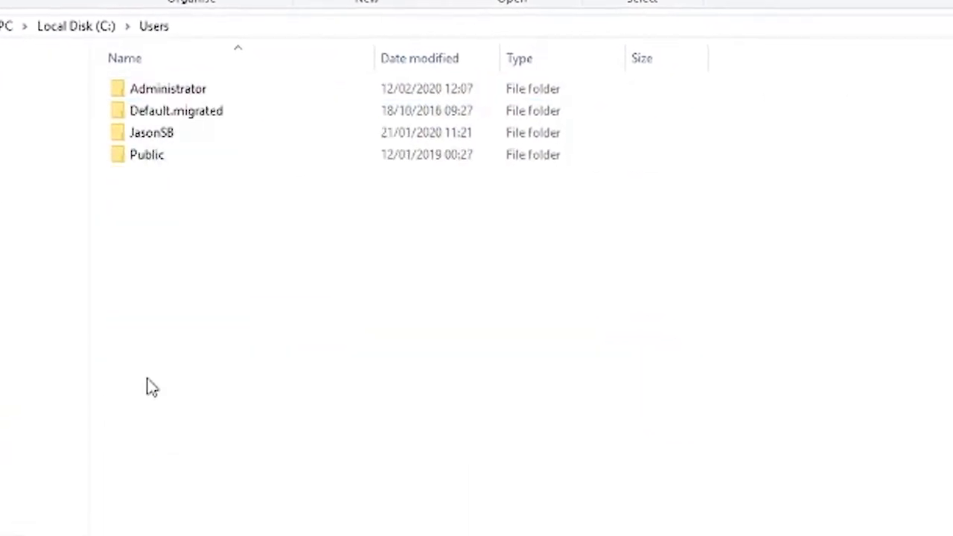
pyautogui.doubleClick(152, 133)
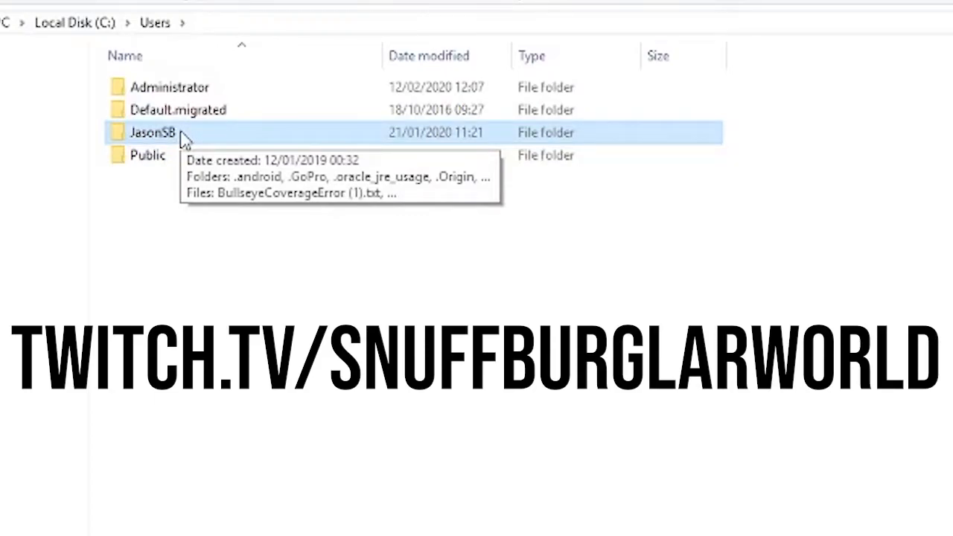
pyautogui.doubleClick(152, 133)
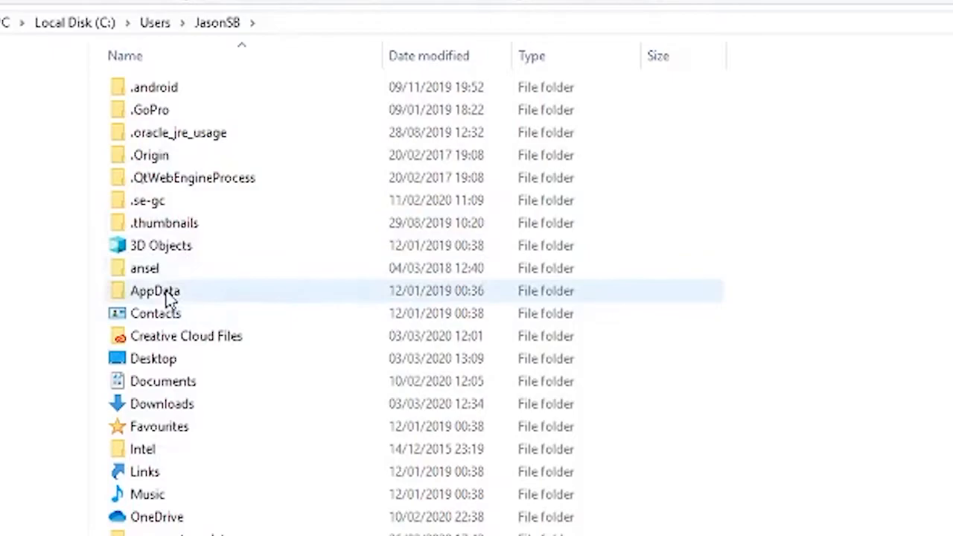
pyautogui.moveTo(165, 297)
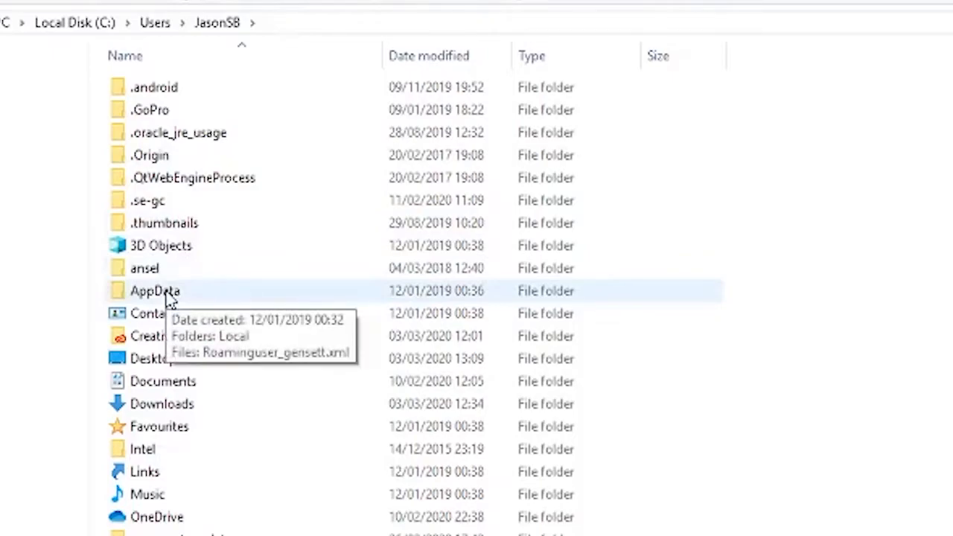
pyautogui.doubleClick(155, 291)
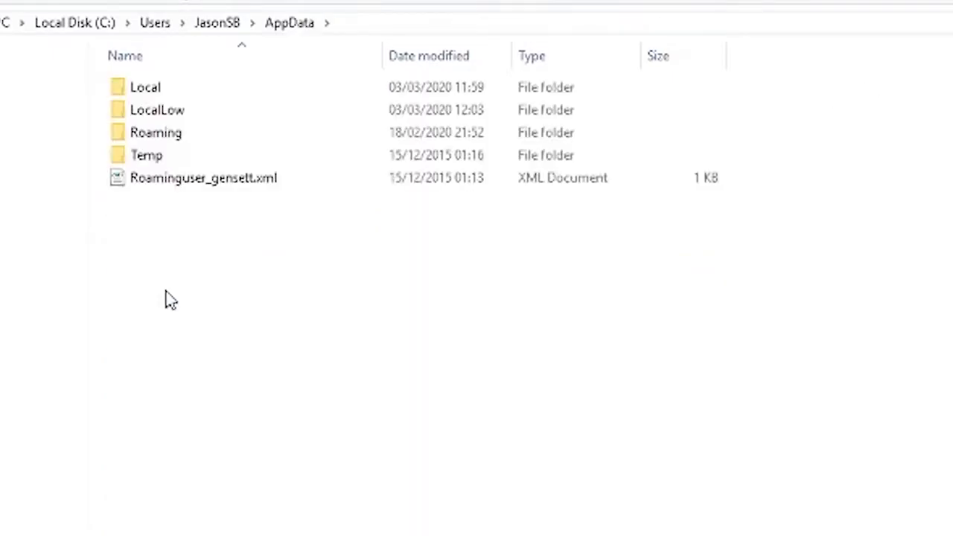
pyautogui.click(146, 86)
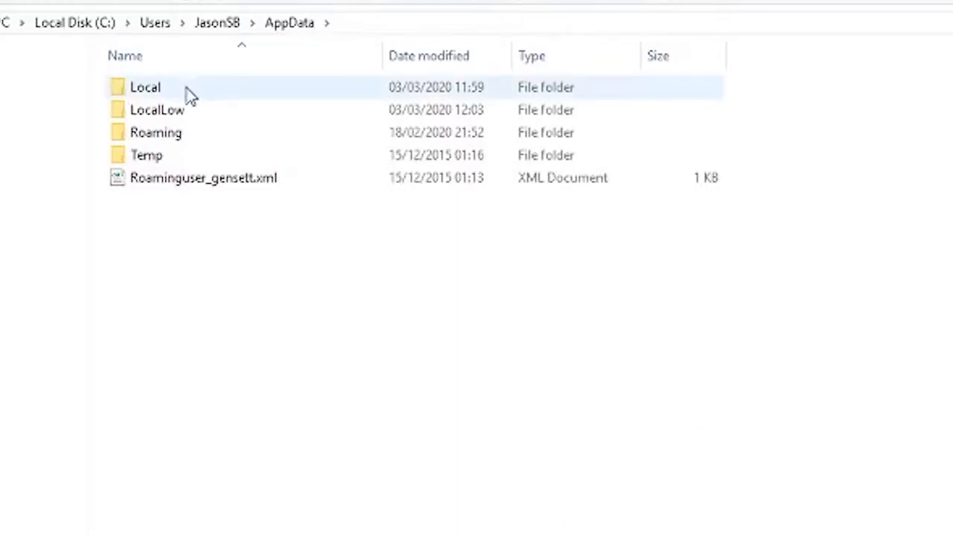
pyautogui.doubleClick(146, 86)
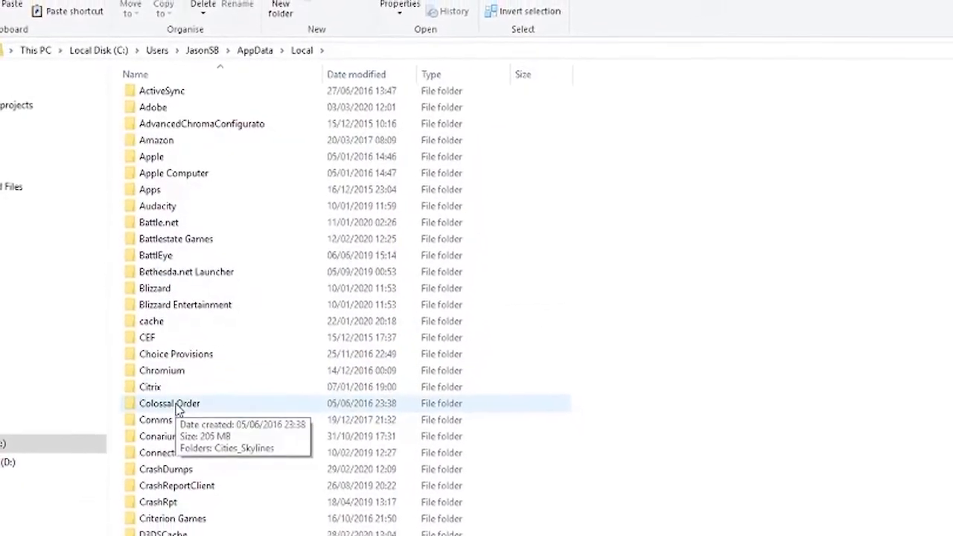
# Step: Continue into Colossal Order > Cities_Skylines > Saves
pyautogui.doubleClick(170, 404)
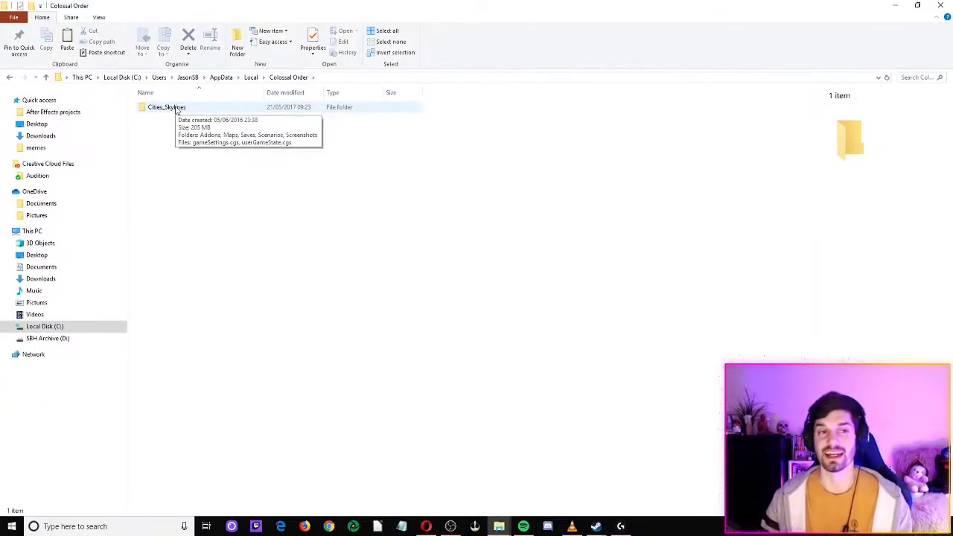
pyautogui.doubleClick(162, 107)
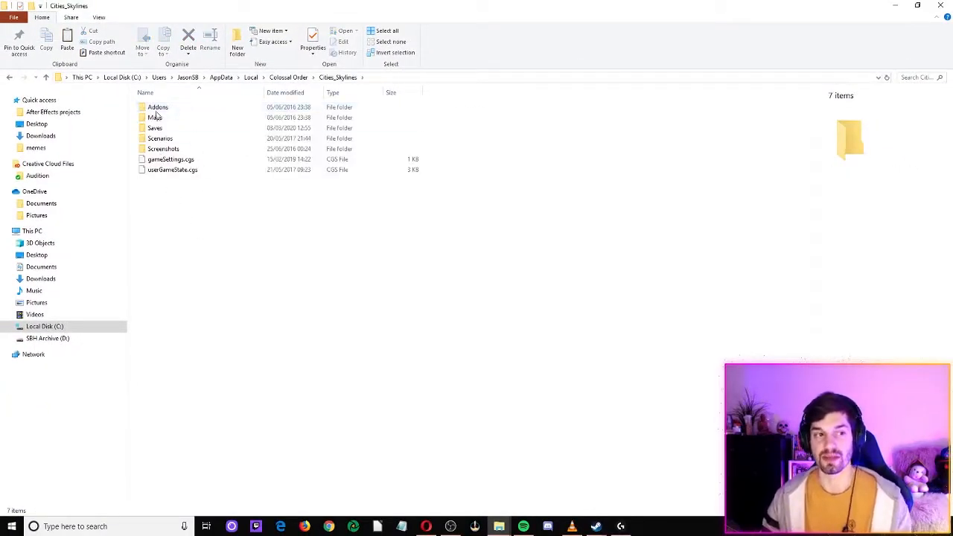
pyautogui.moveTo(164, 129)
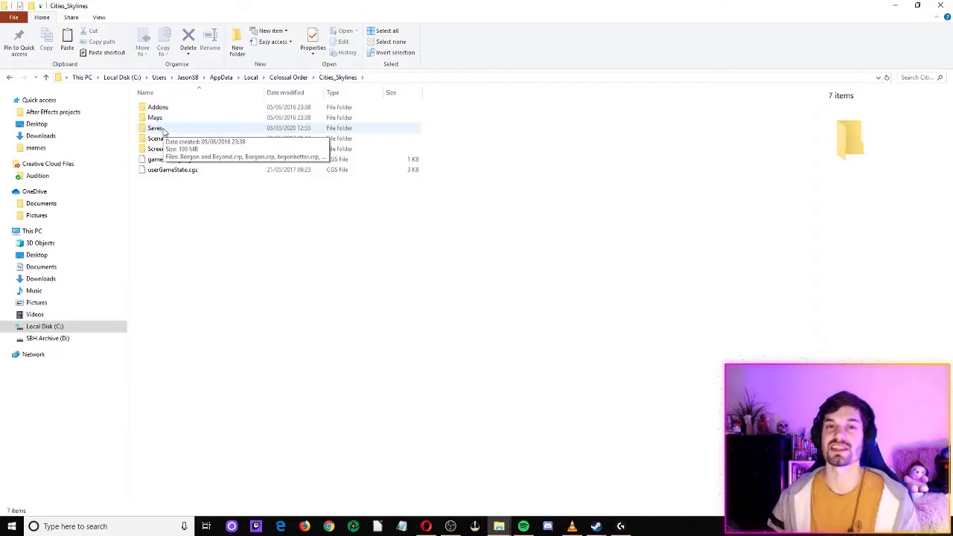
pyautogui.doubleClick(155, 128)
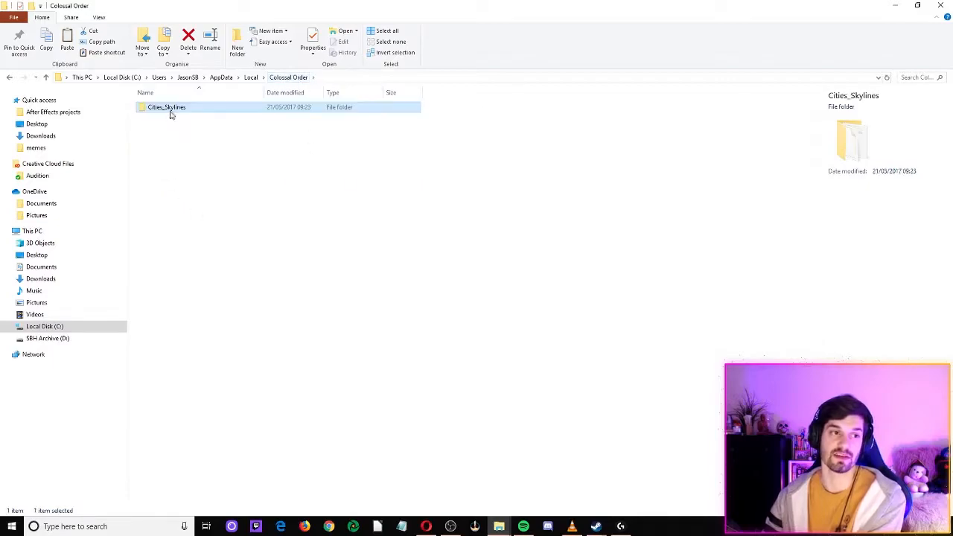
# Step: Enable Show hidden files, folders and drives in Folder Options while in Cities_Skylines
pyautogui.doubleClick(163, 107)
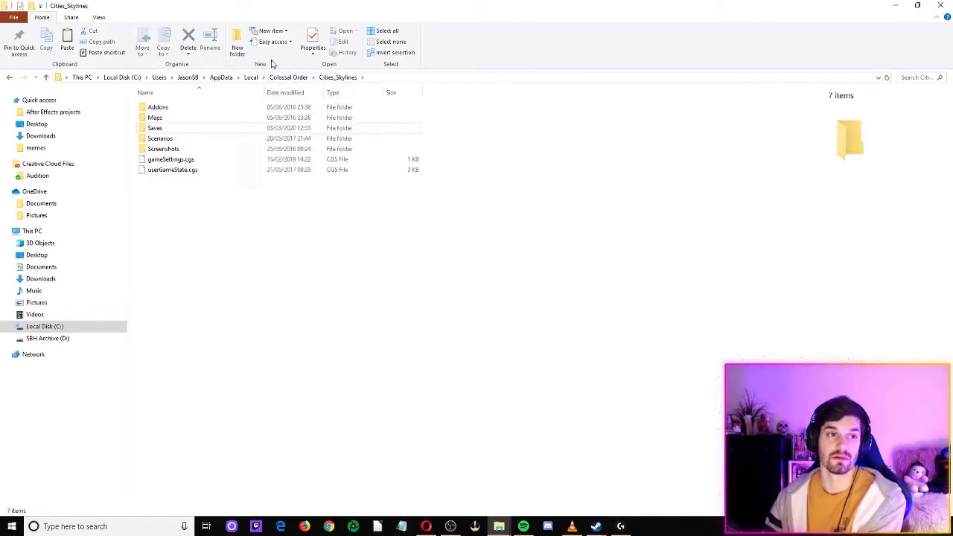
pyautogui.moveTo(201, 179)
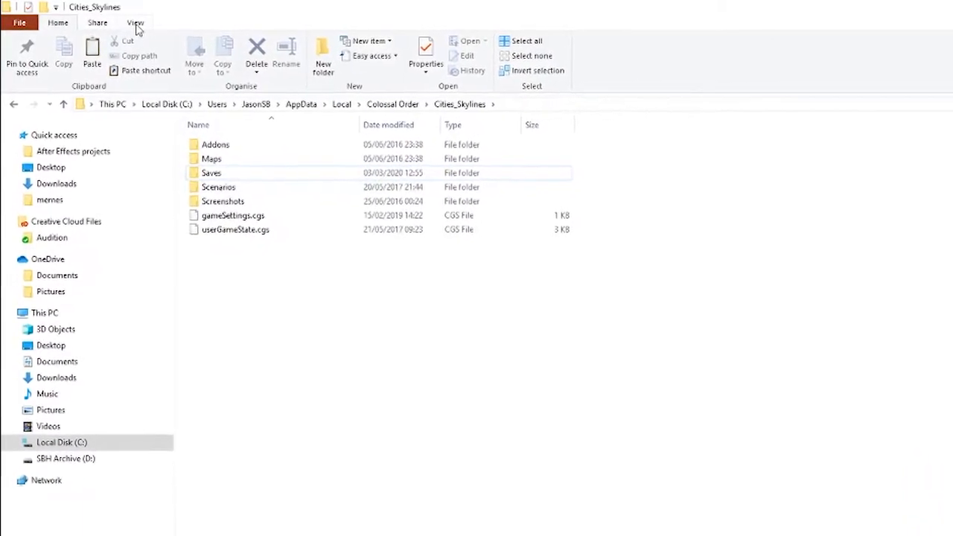
pyautogui.click(137, 24)
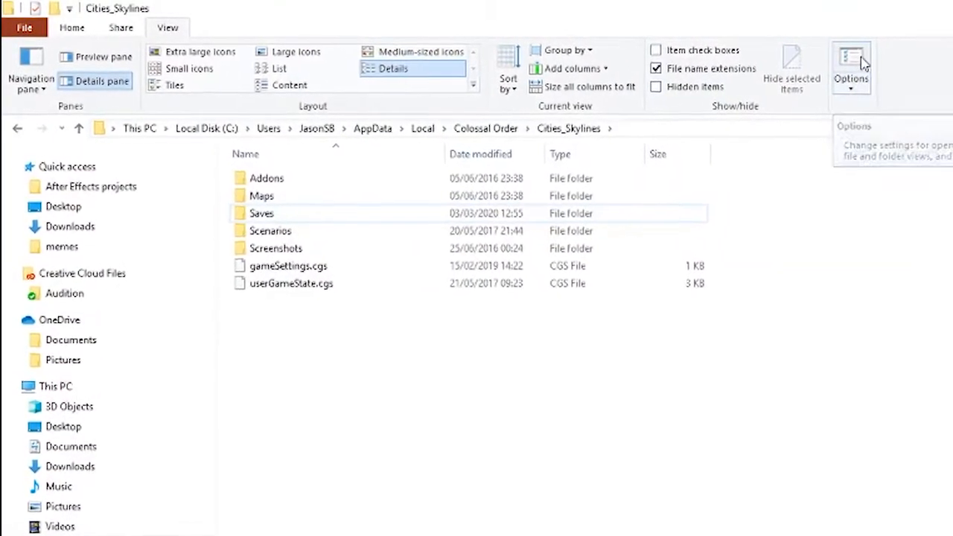
pyautogui.click(852, 59)
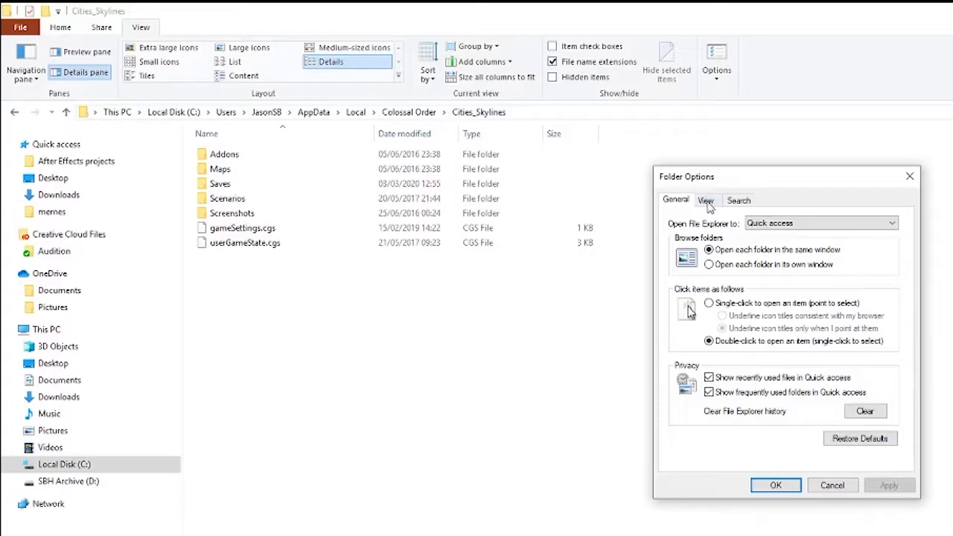
pyautogui.click(706, 199)
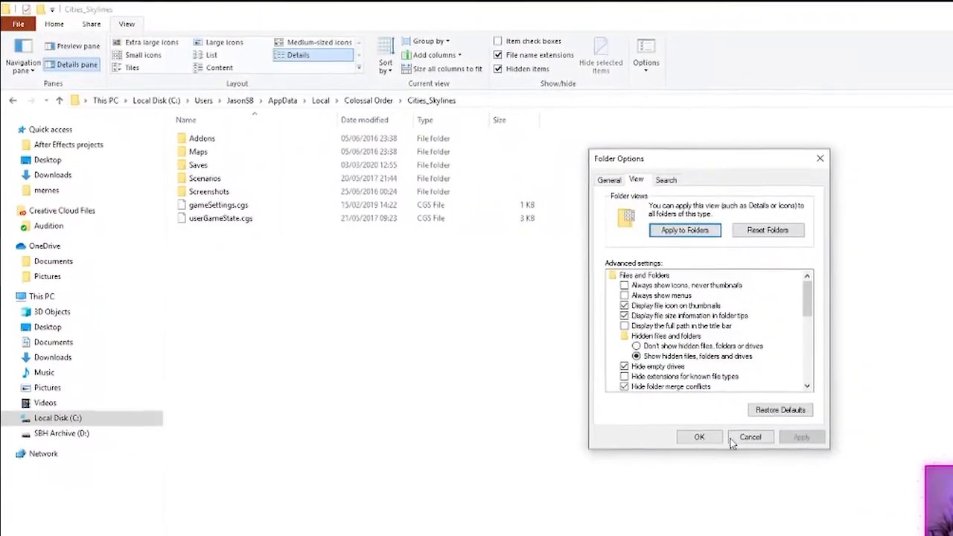
pyautogui.click(699, 436)
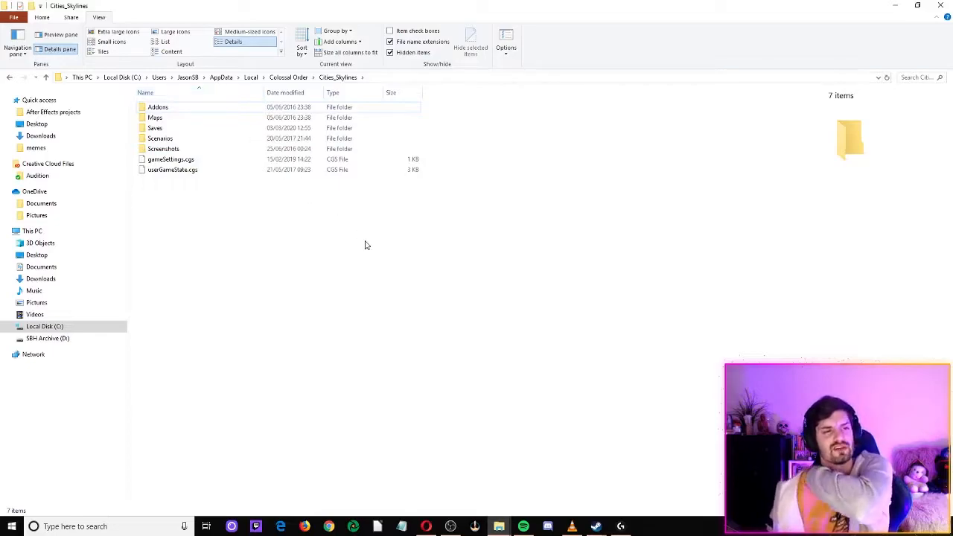
pyautogui.moveTo(232, 221)
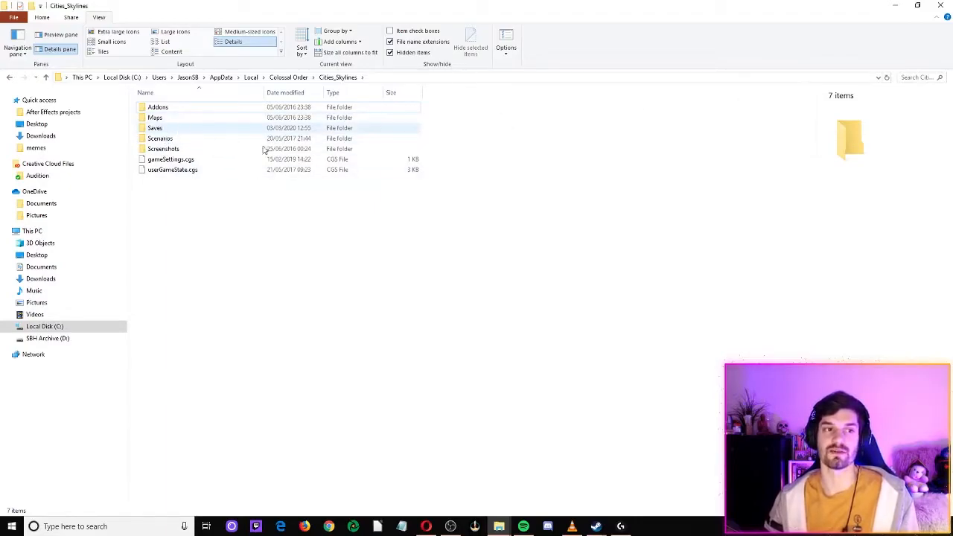
# Step: Refresh the view and reopen the Saves folder listing the 14 .crp files
pyautogui.press('F5')
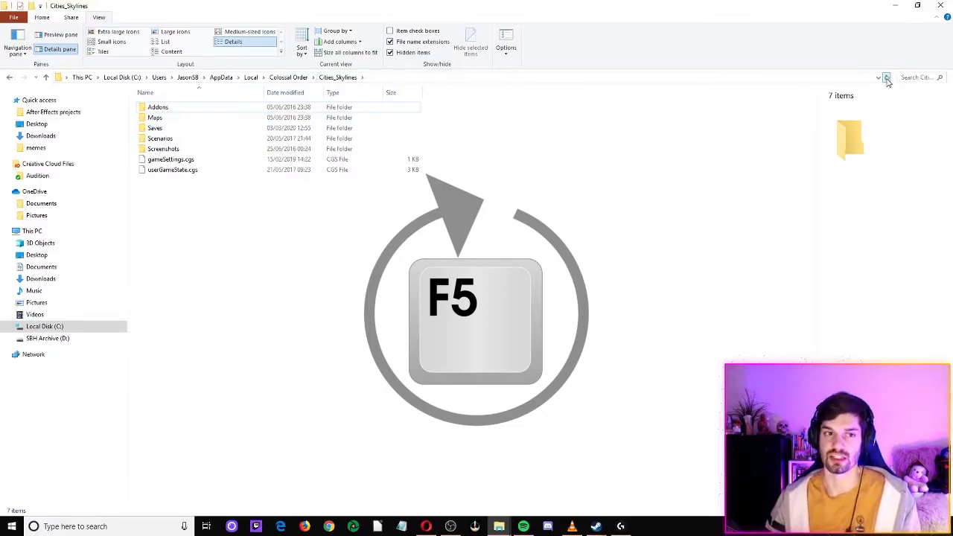
pyautogui.press('F5')
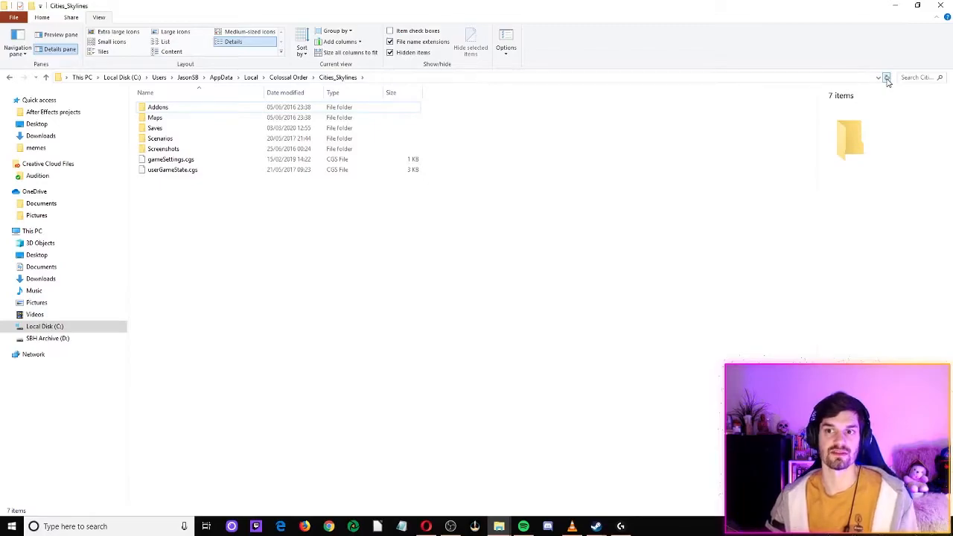
pyautogui.click(155, 128)
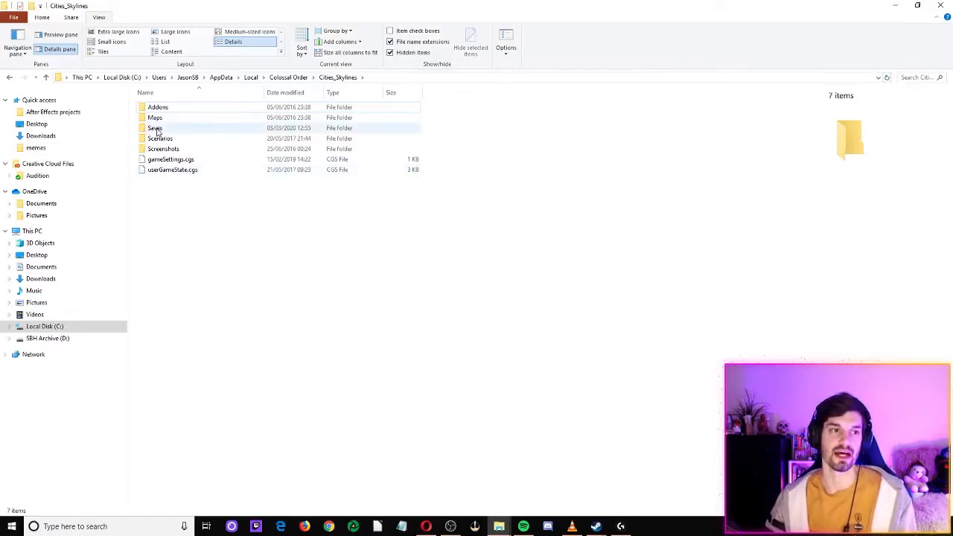
pyautogui.doubleClick(155, 128)
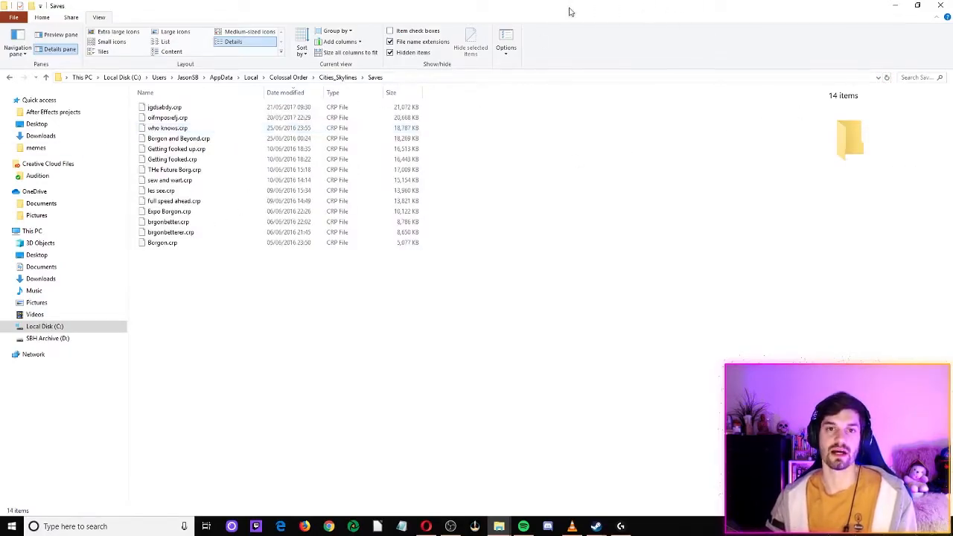
pyautogui.moveTo(464, 10)
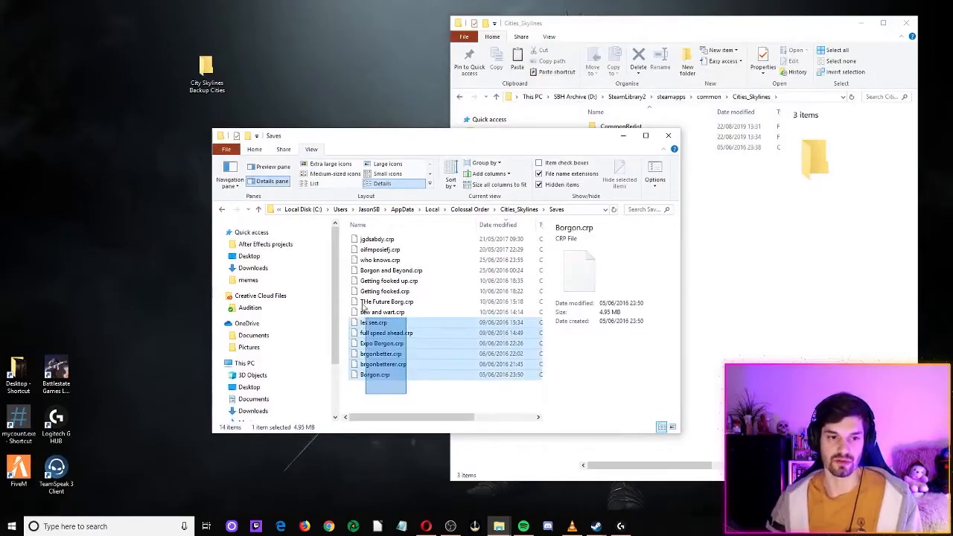
# Step: Select all 14 .crp save files and copy them
pyautogui.press('ctrl+a')
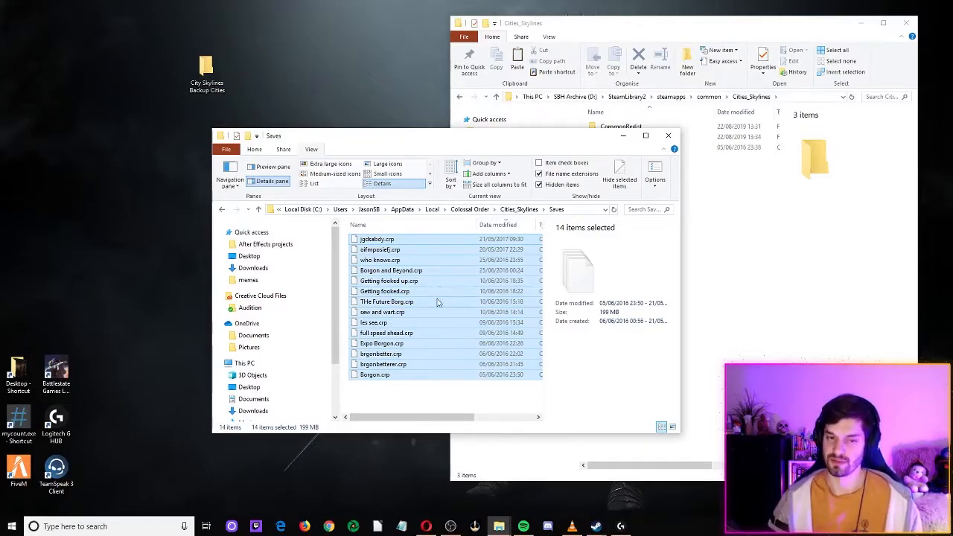
pyautogui.rightClick(438, 301)
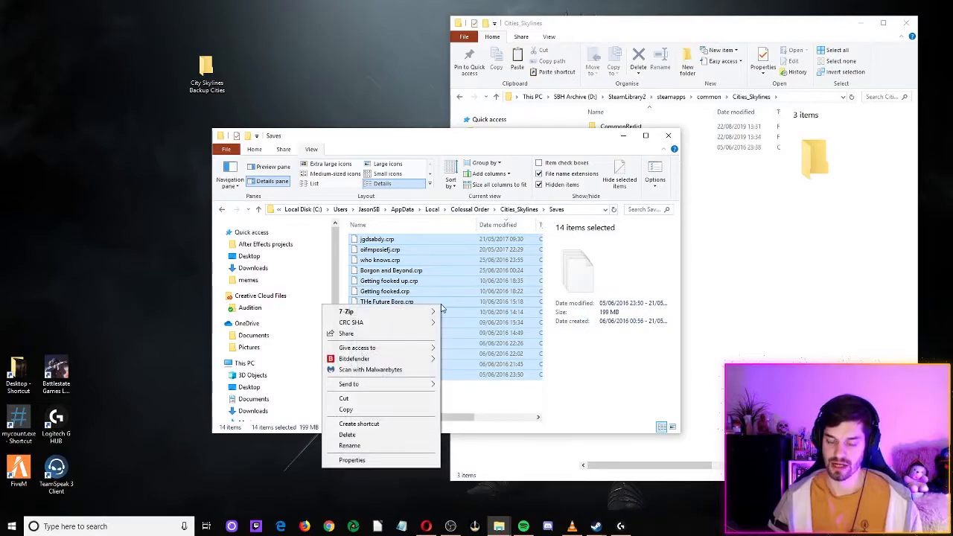
pyautogui.moveTo(347, 410)
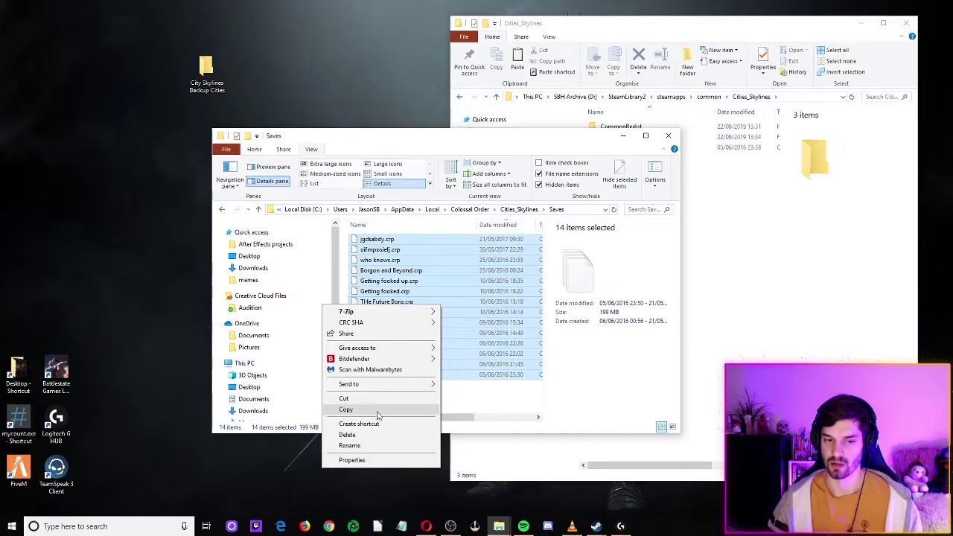
pyautogui.click(345, 409)
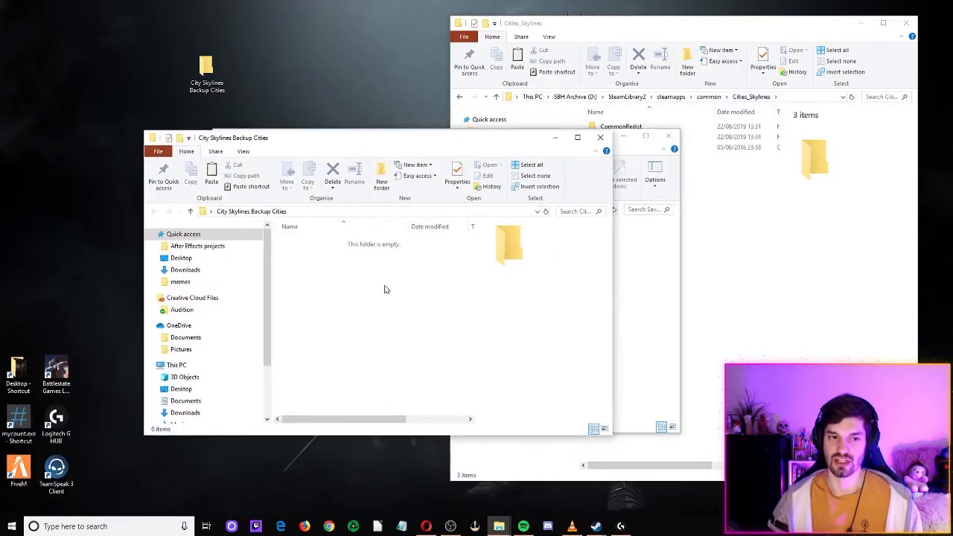
pyautogui.moveTo(366, 259)
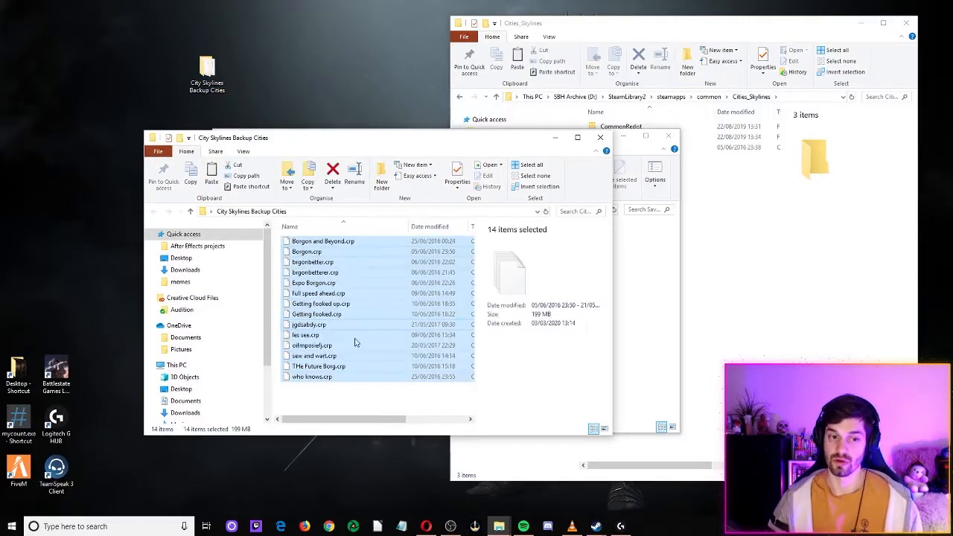
# Step: Paste the copied saves into the City Skylines Backup Cities folder
pyautogui.rightClick(354, 341)
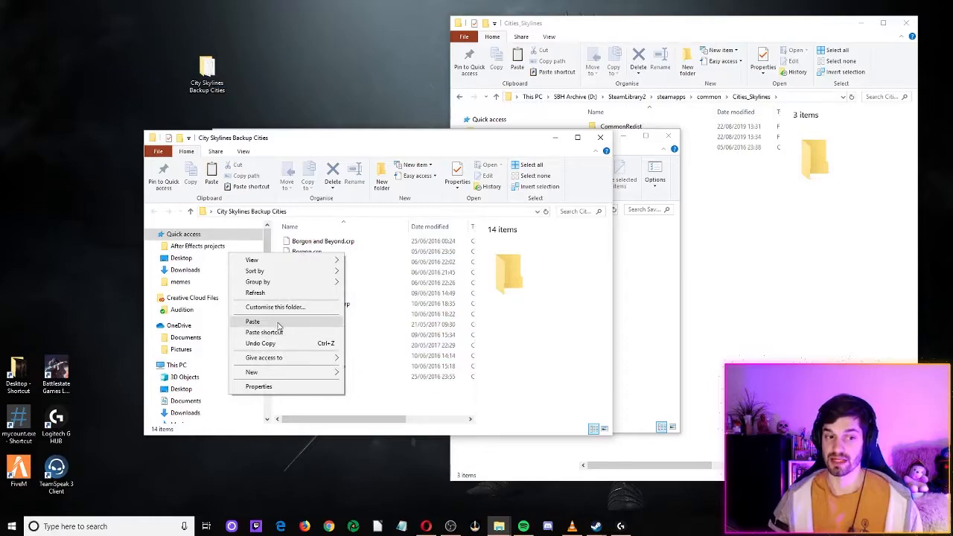
pyautogui.click(250, 322)
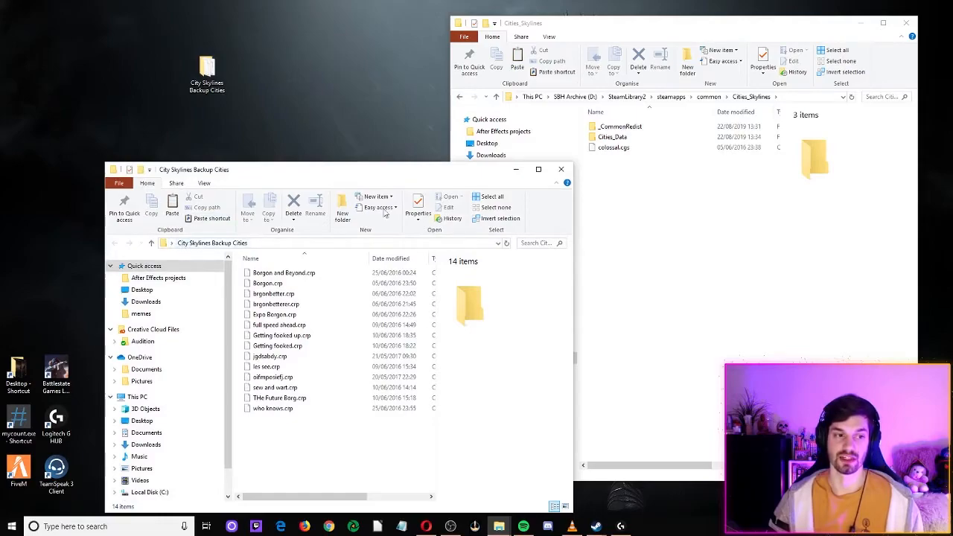
pyautogui.moveTo(560, 170)
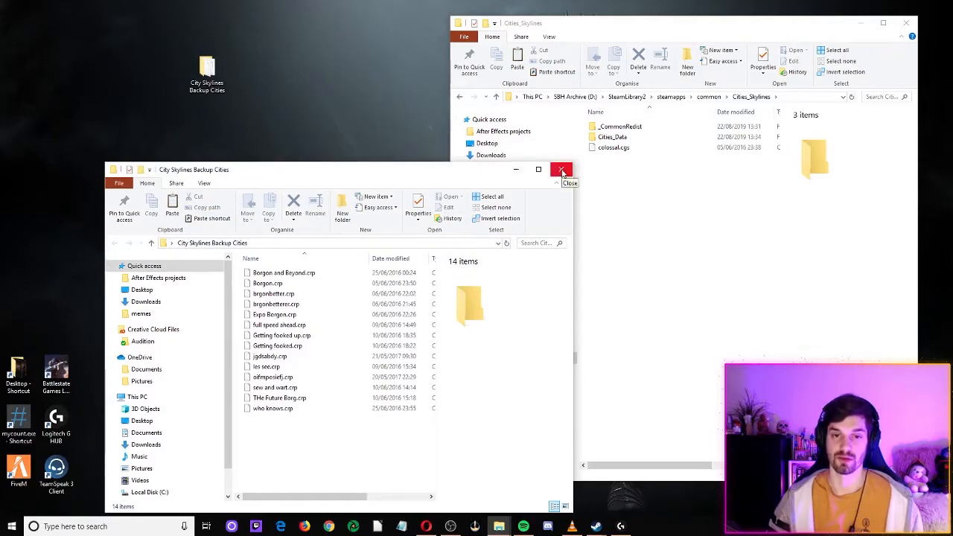
pyautogui.click(560, 170)
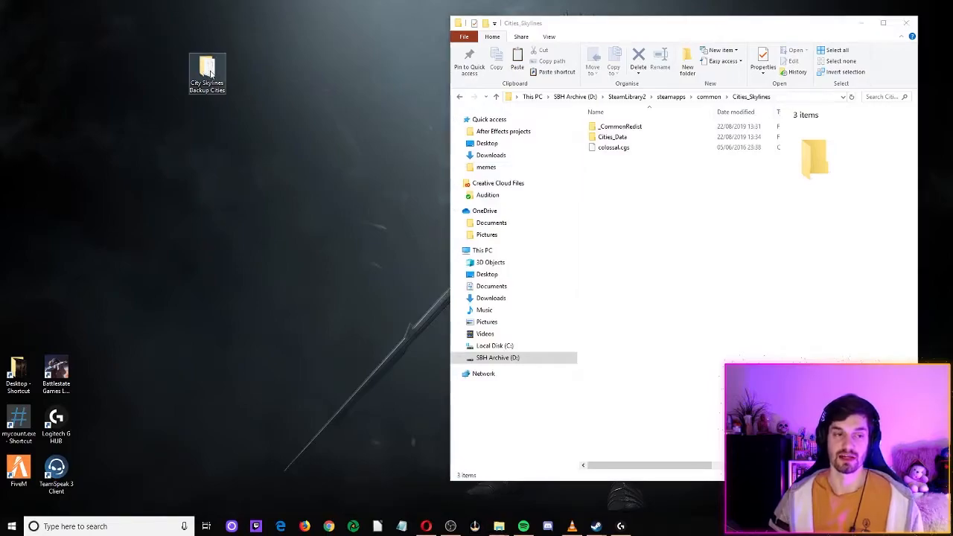
pyautogui.doubleClick(207, 61)
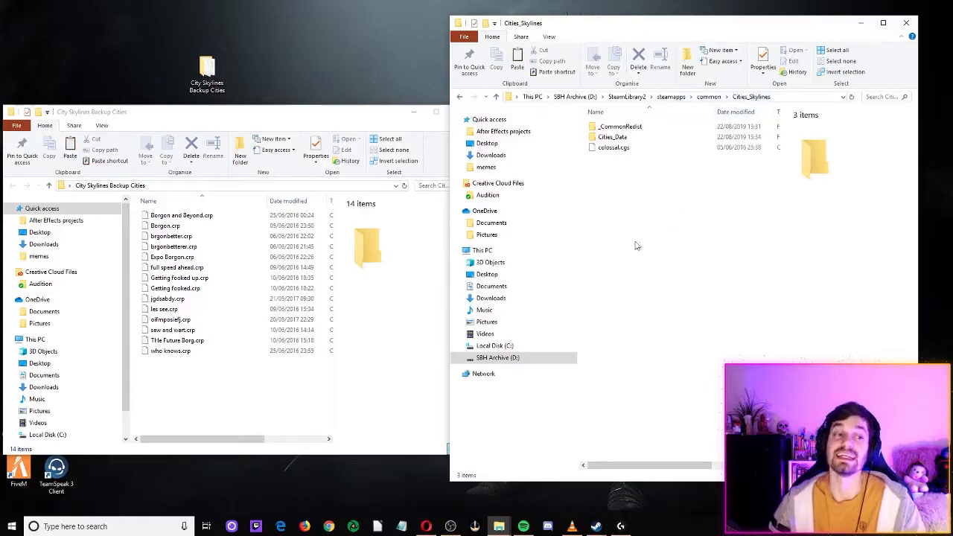
pyautogui.moveTo(668, 271)
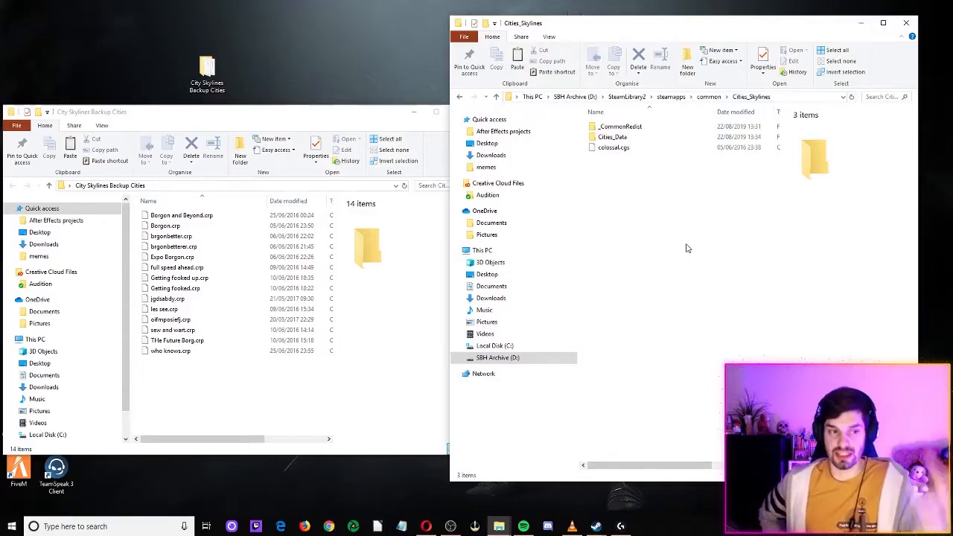
pyautogui.click(170, 350)
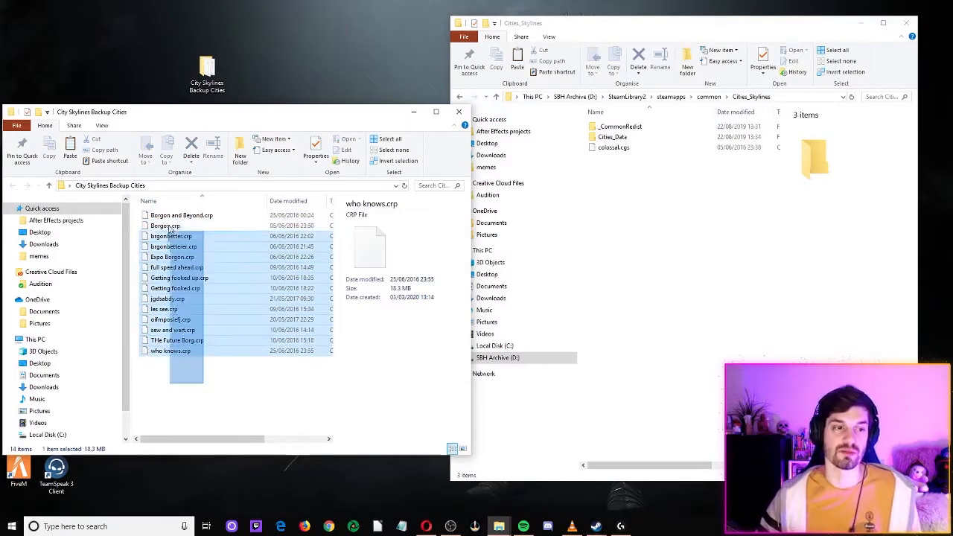
pyautogui.click(232, 387)
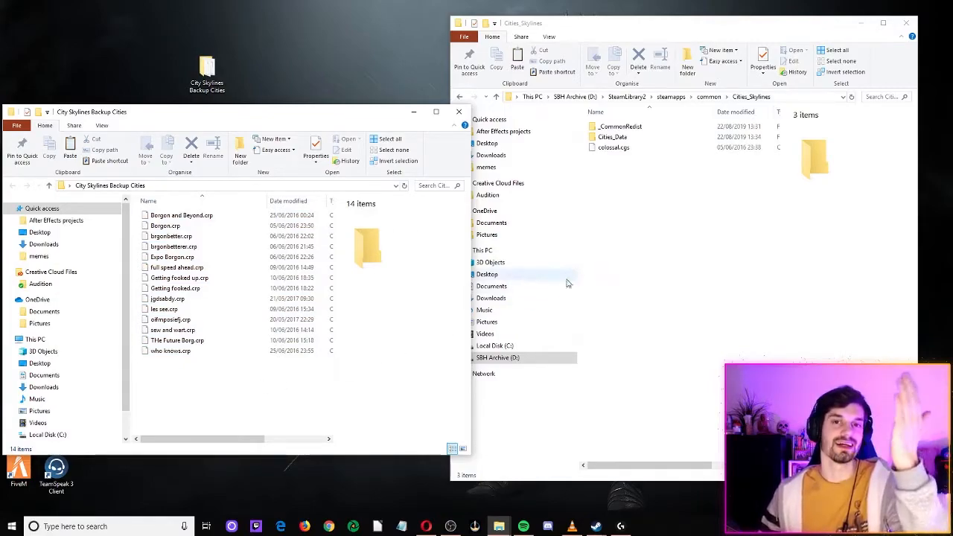
pyautogui.moveTo(394, 345)
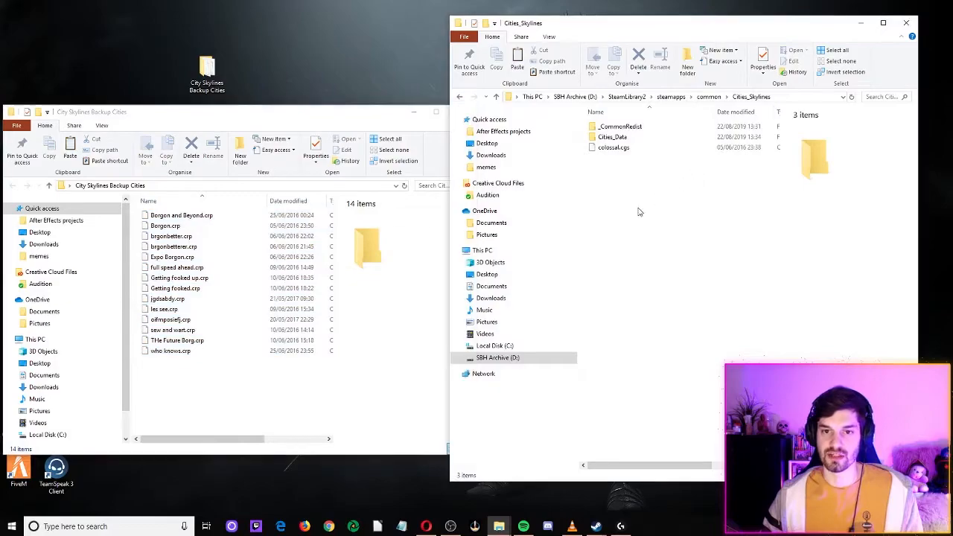
pyautogui.moveTo(617, 149)
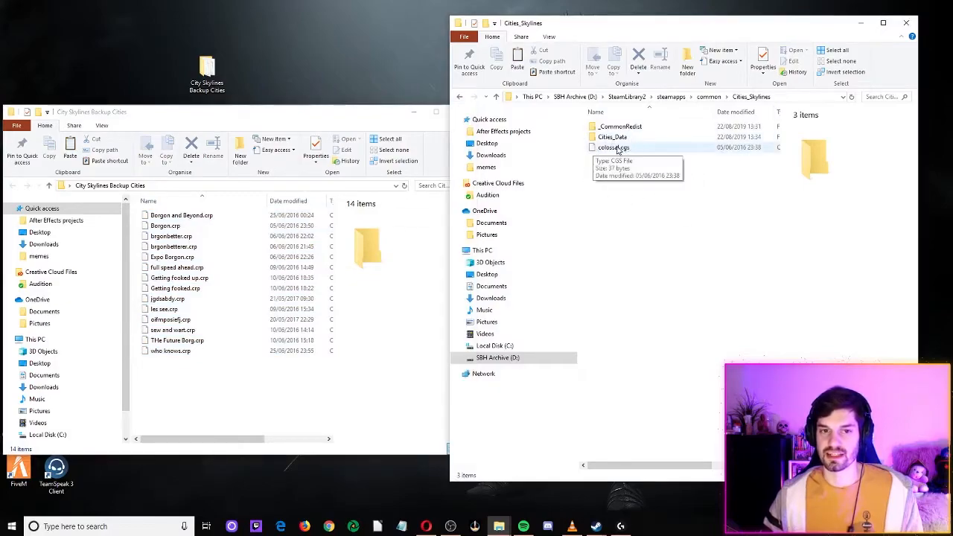
pyautogui.moveTo(645, 205)
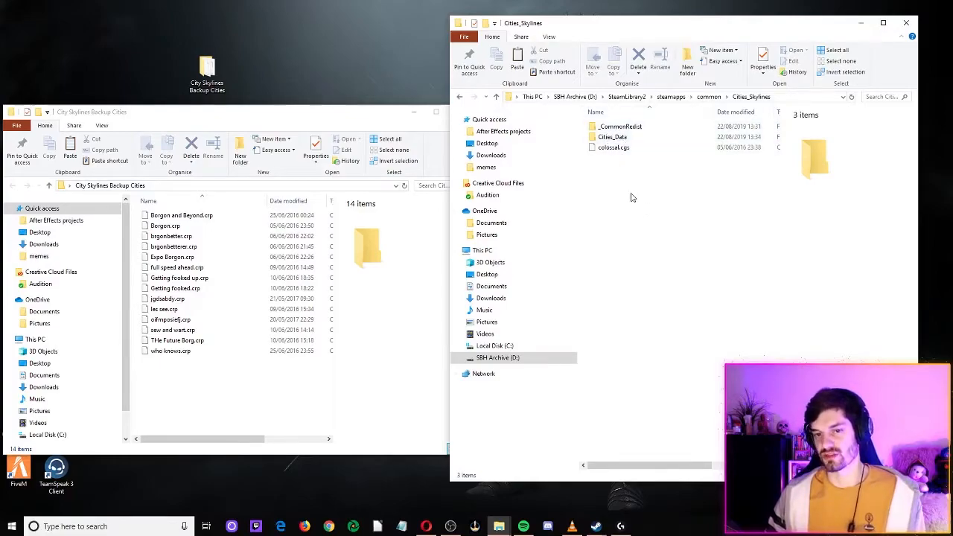
pyautogui.rightClick(632, 196)
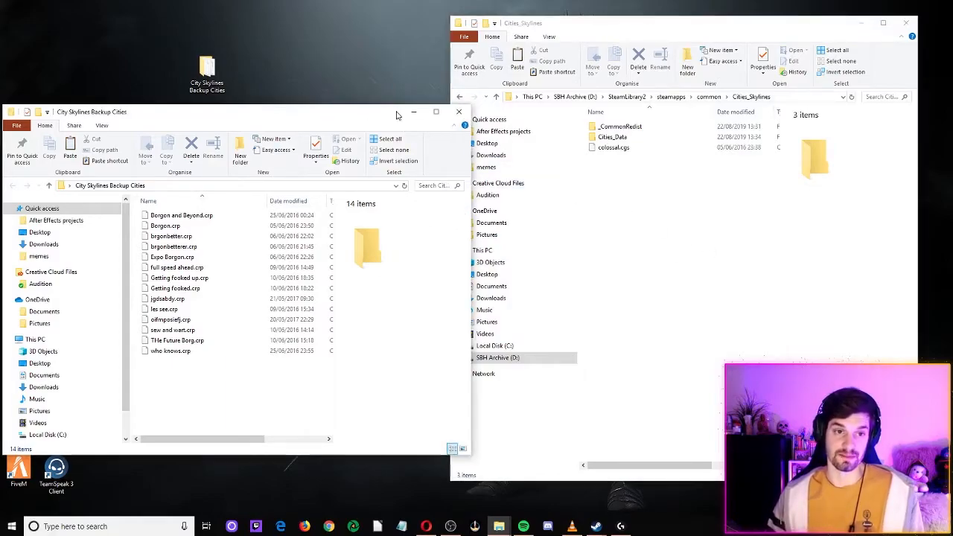
pyautogui.click(459, 112)
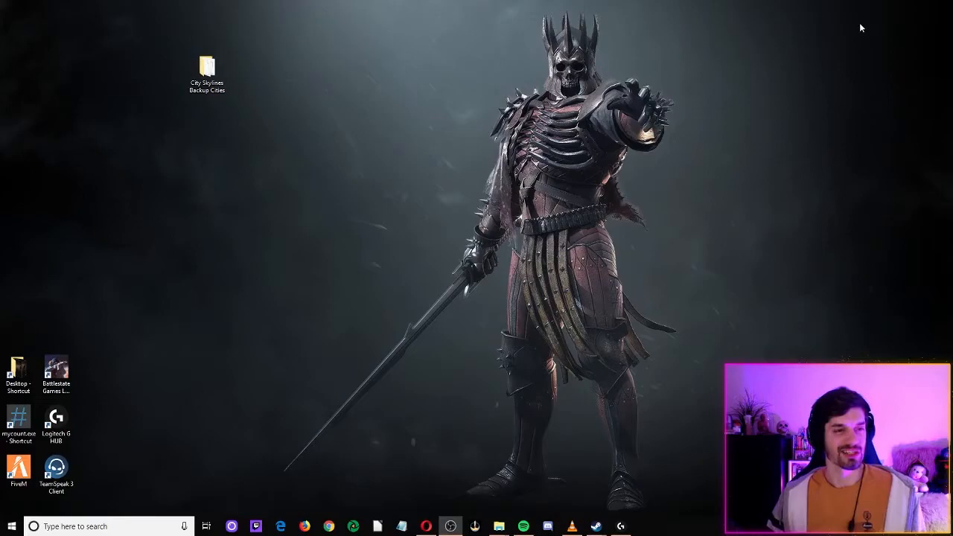
pyautogui.moveTo(763, 12)
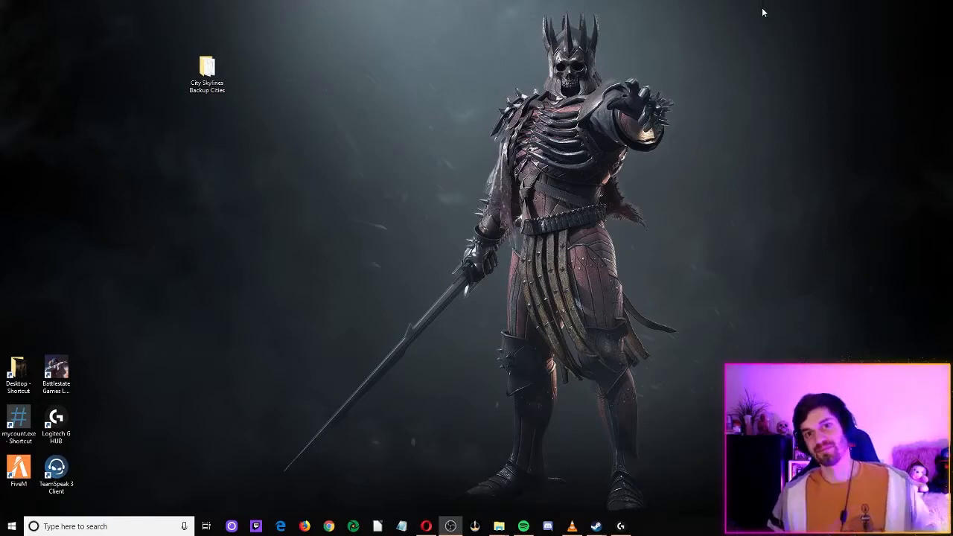